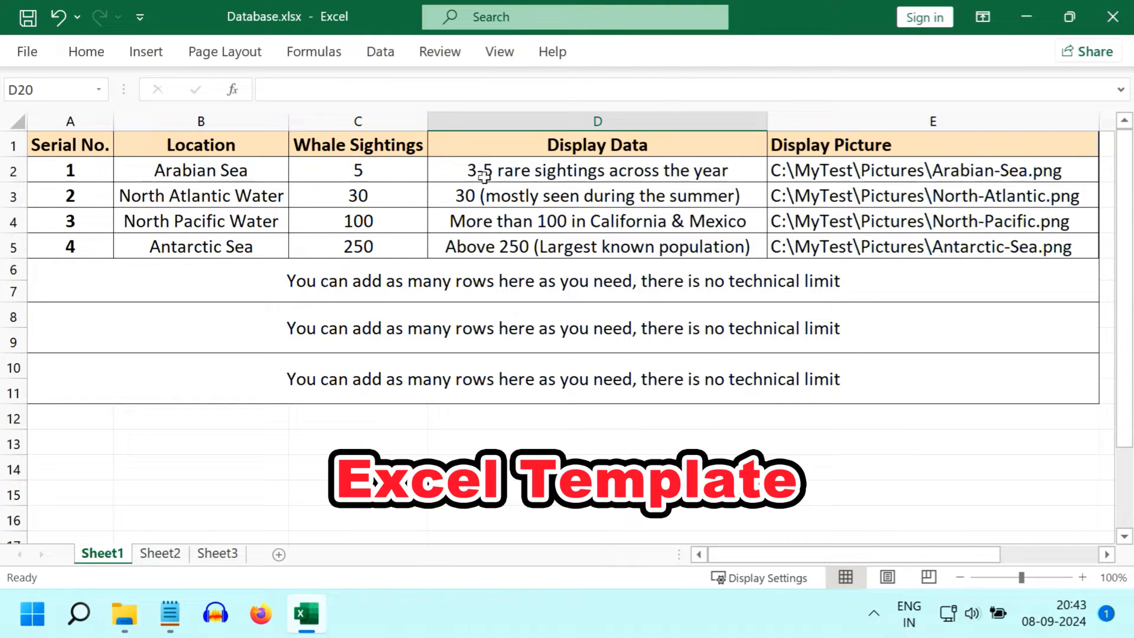
mouse_move(447, 170)
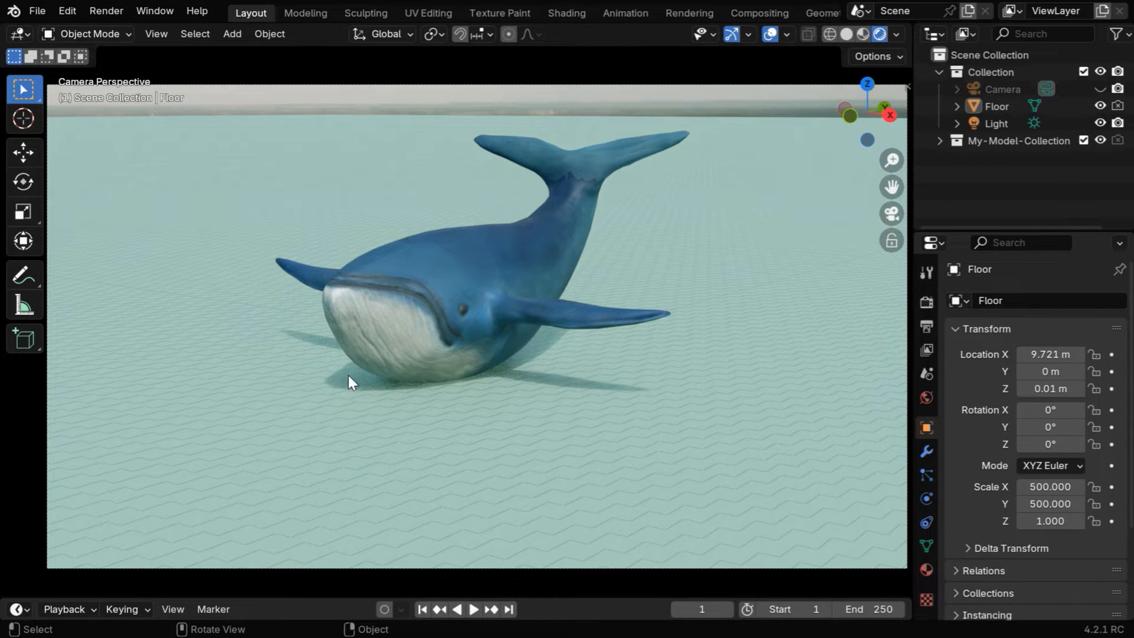
Switch the main 3D viewport to the Text Editor showing the data comparison script.
click(17, 35)
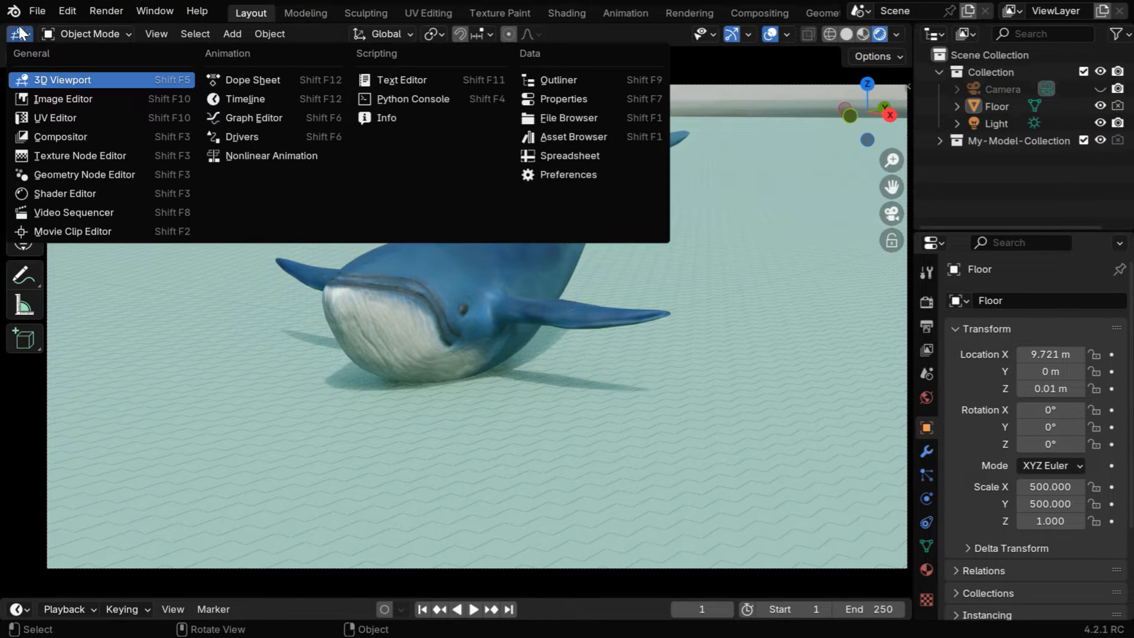
click(403, 80)
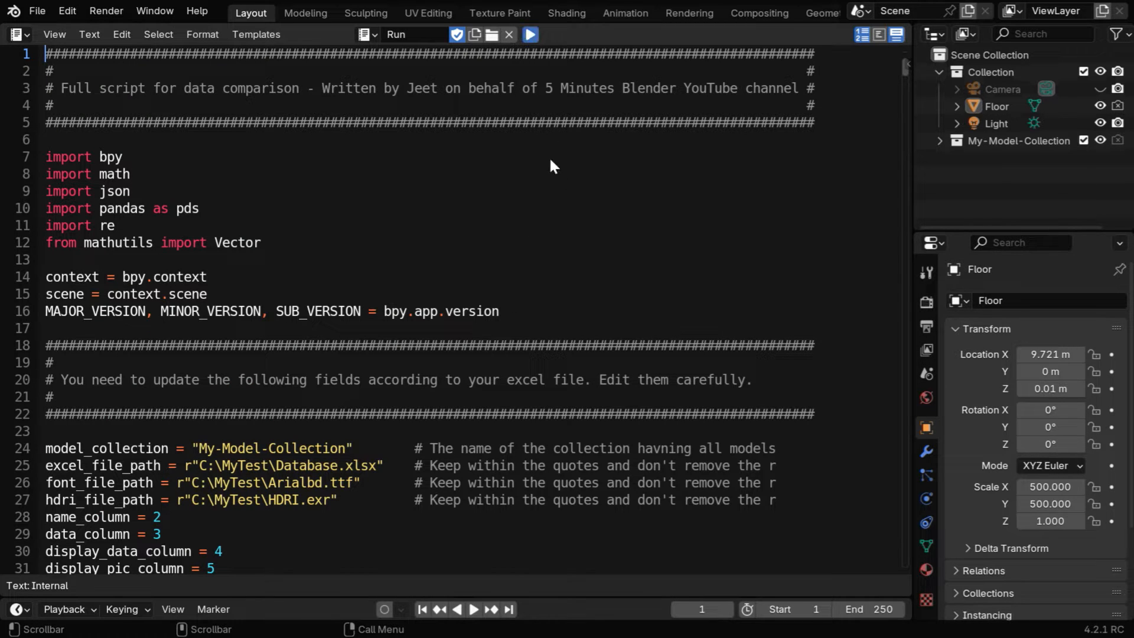
click(530, 34)
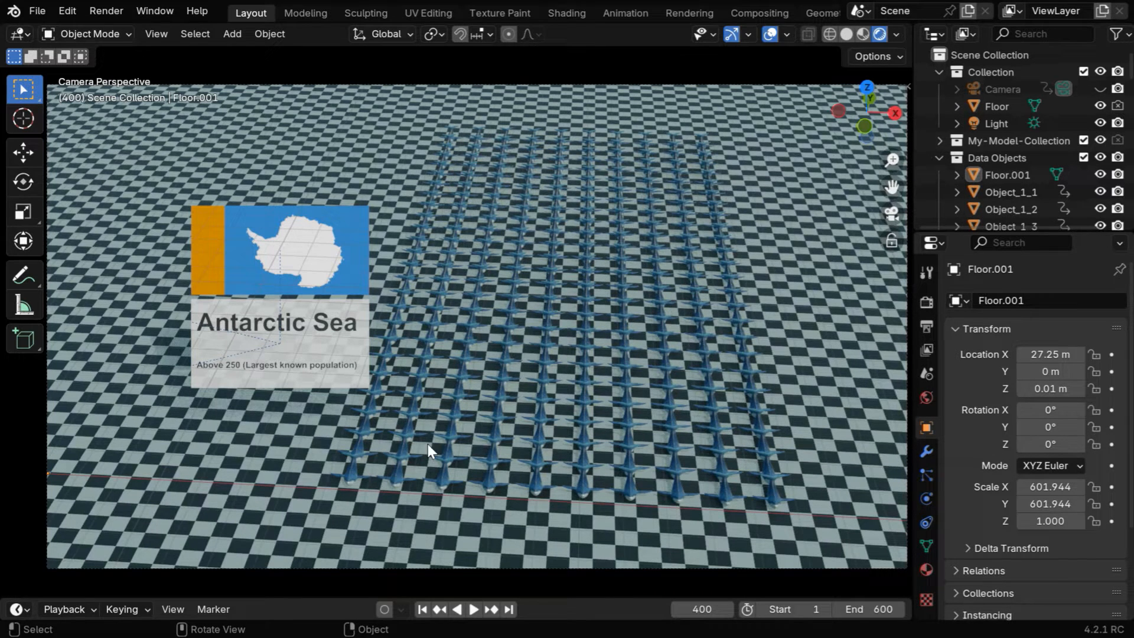
mouse_move(252, 486)
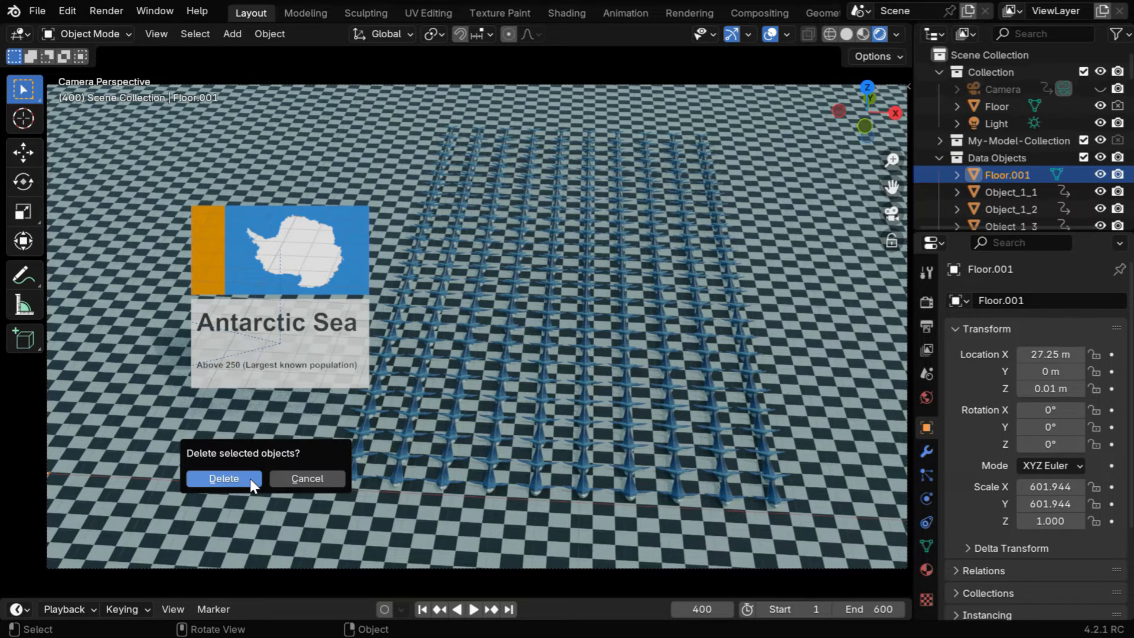
Delete Floor.001 and open Data Comparison (Eevee) > Custom Models (By Number) setup.
click(223, 477)
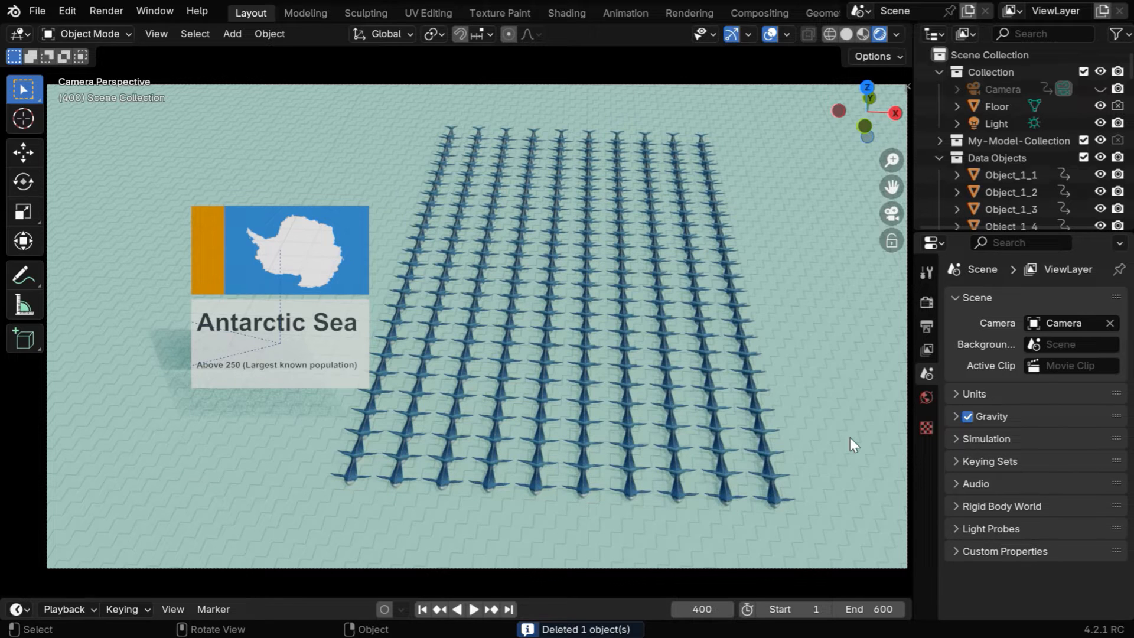
click(268, 33)
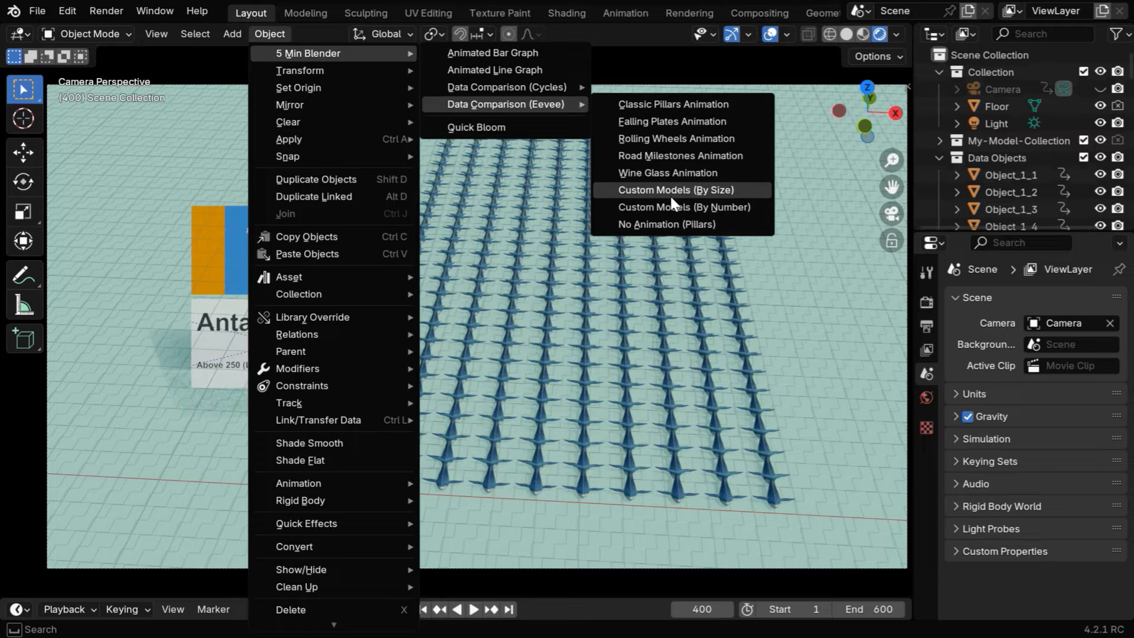
click(683, 206)
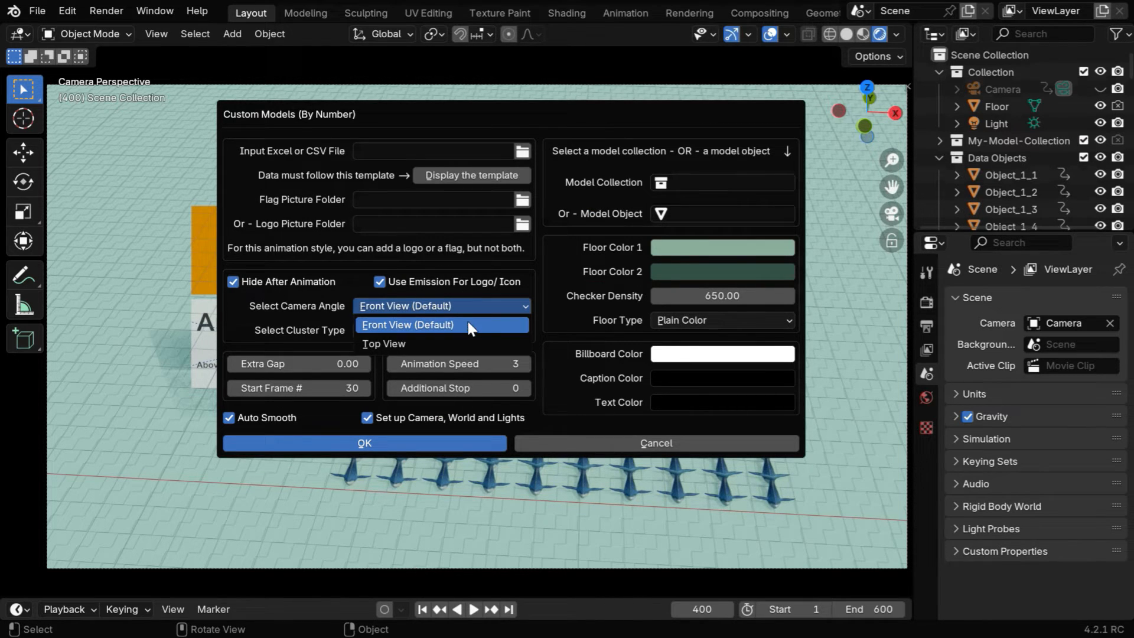
Choose Top View as the camera angle in the Custom Models dialog.
click(383, 343)
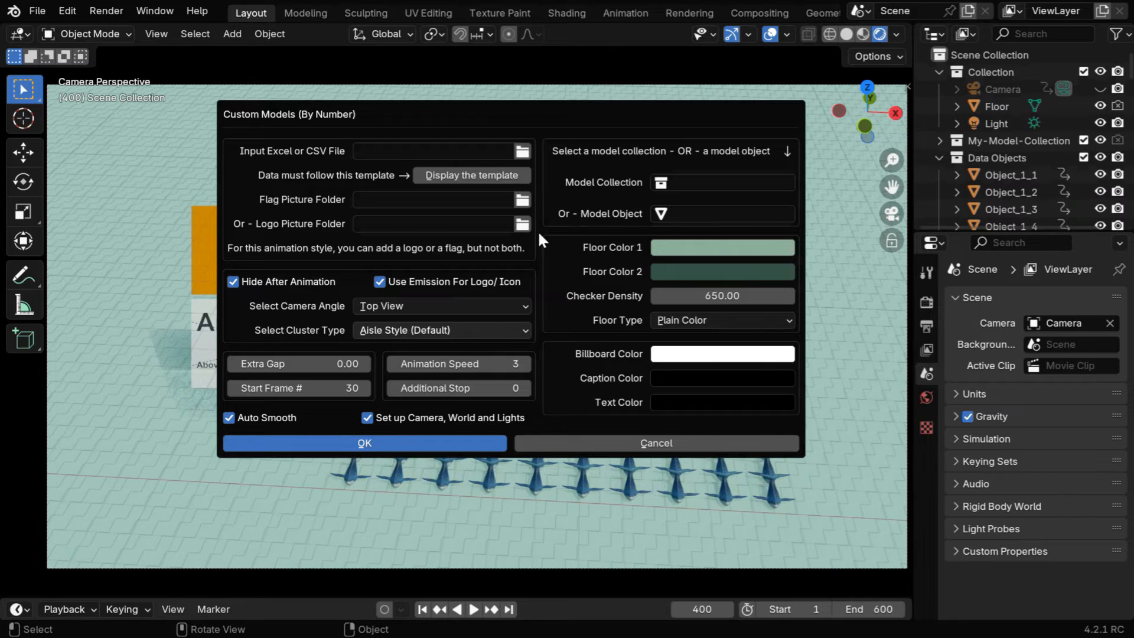
mouse_move(669, 496)
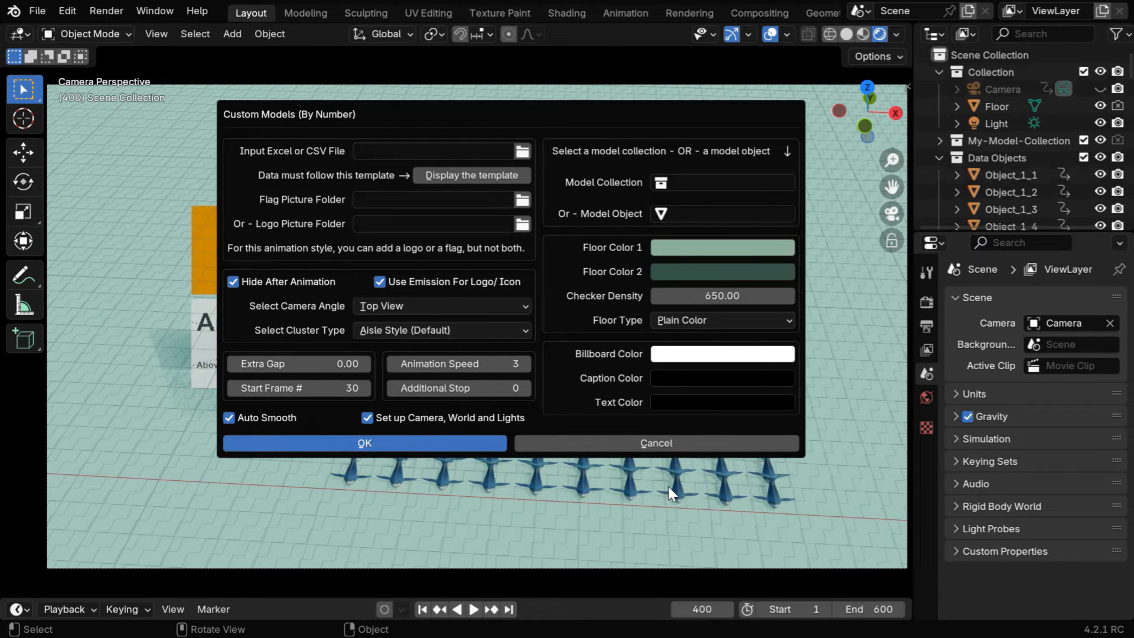